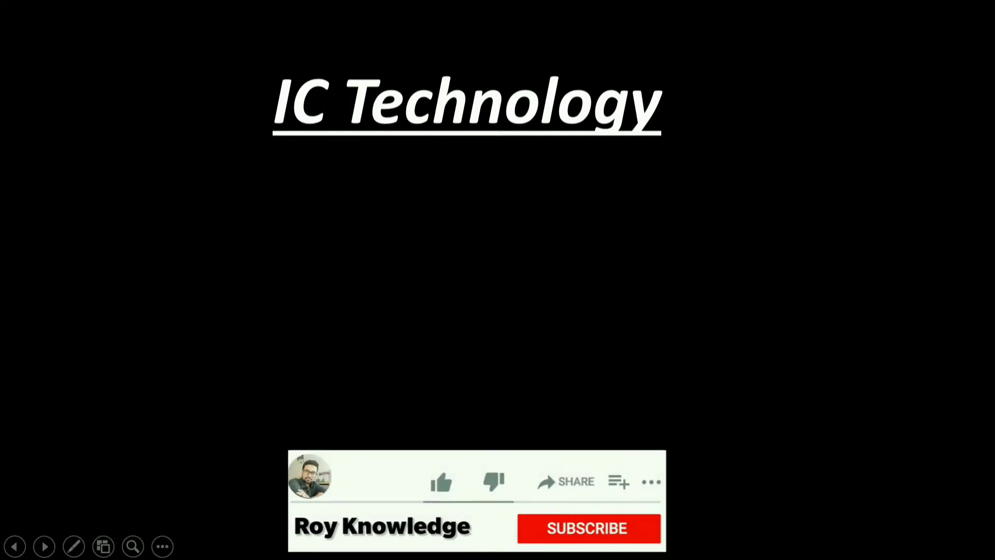
# Advance the running slideshow past the Full-Custom/VLSI and intermediate slides until the Trends slide is shown.
pyautogui.click(440, 482)
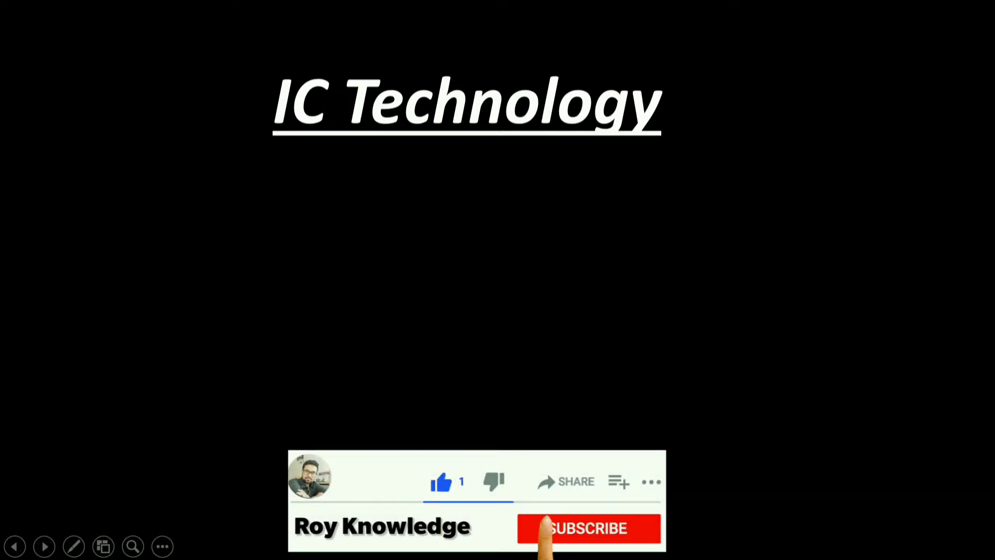
pyautogui.click(587, 528)
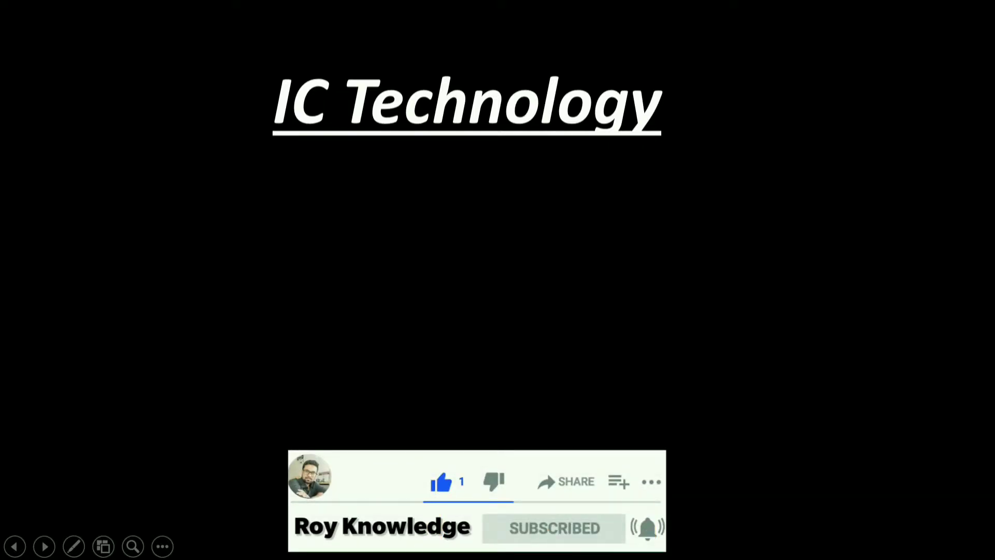
pyautogui.click(44, 546)
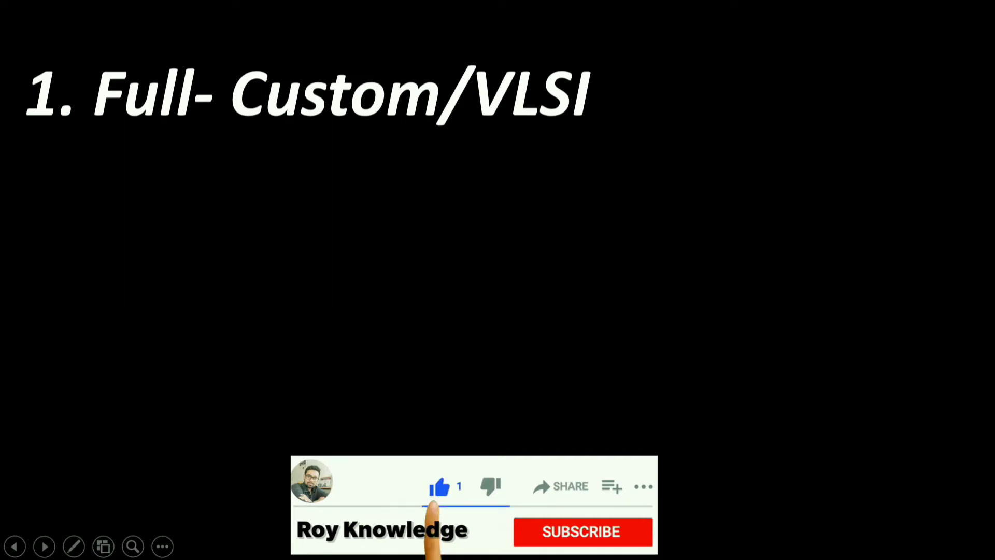
pyautogui.click(581, 531)
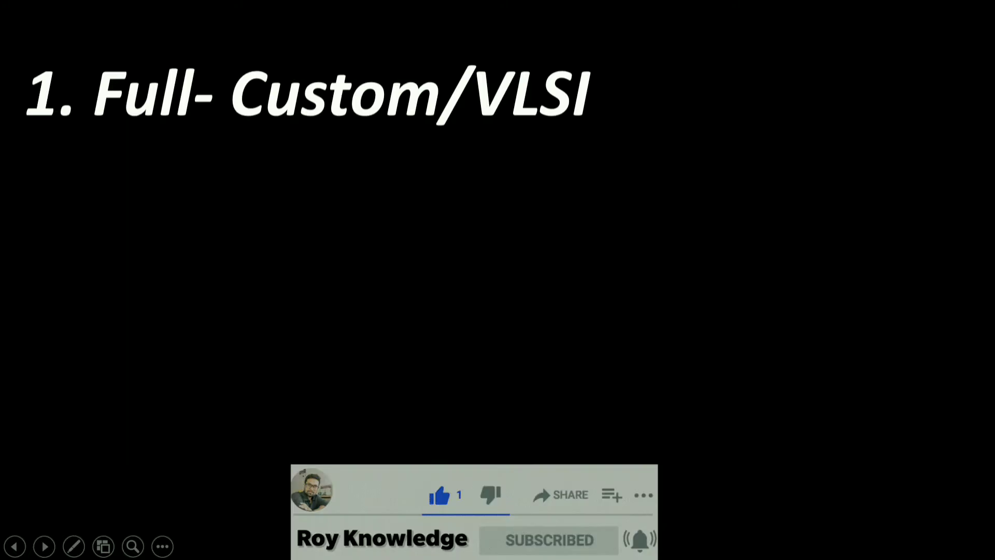
pyautogui.click(44, 546)
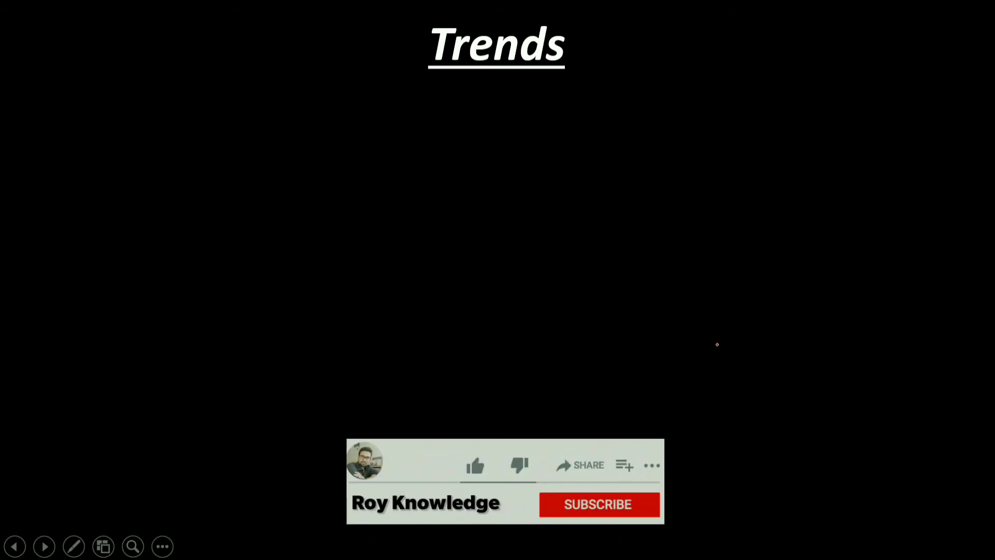
pyautogui.click(476, 465)
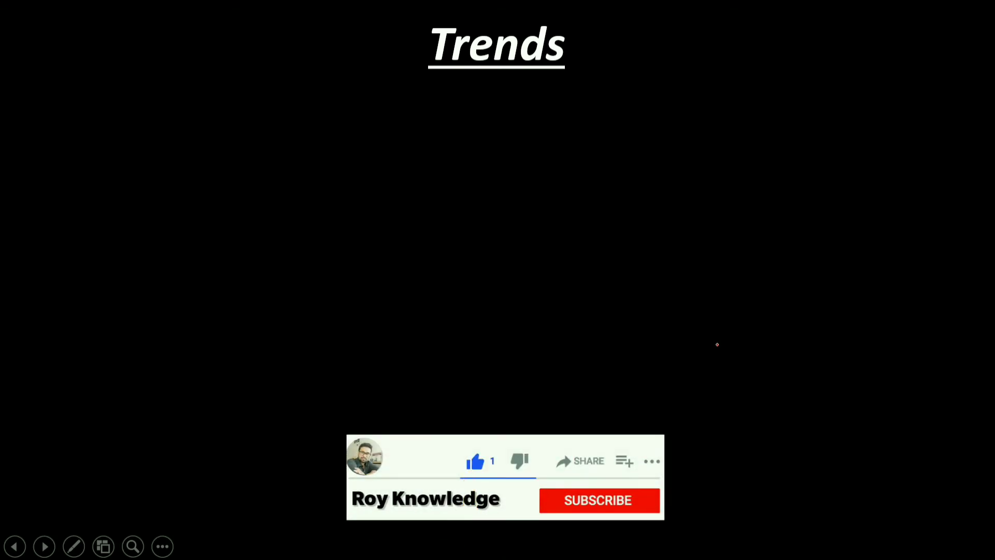
pyautogui.click(598, 500)
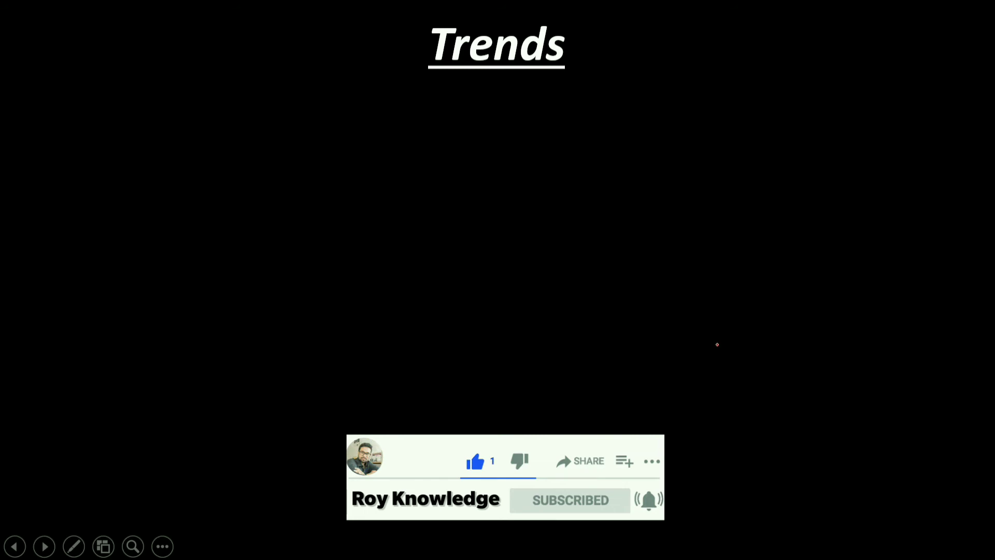